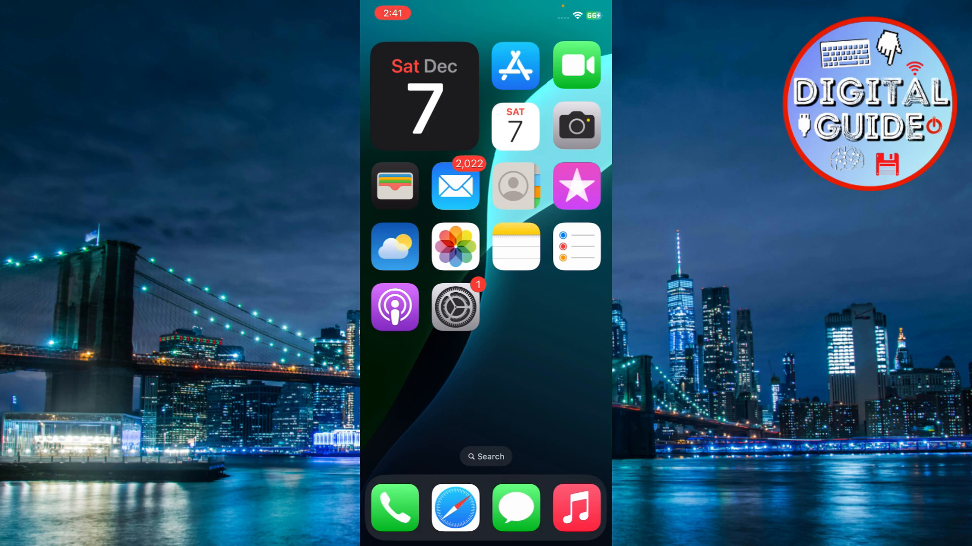
- Launch the Settings app from the Home Screen
click(455, 307)
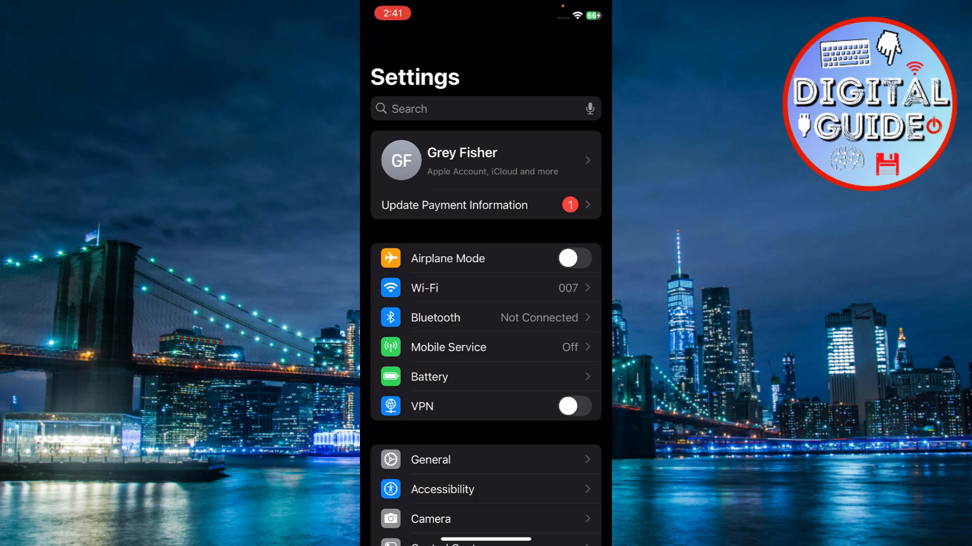
- View the Apple Account page, then return to the main Settings list
click(486, 160)
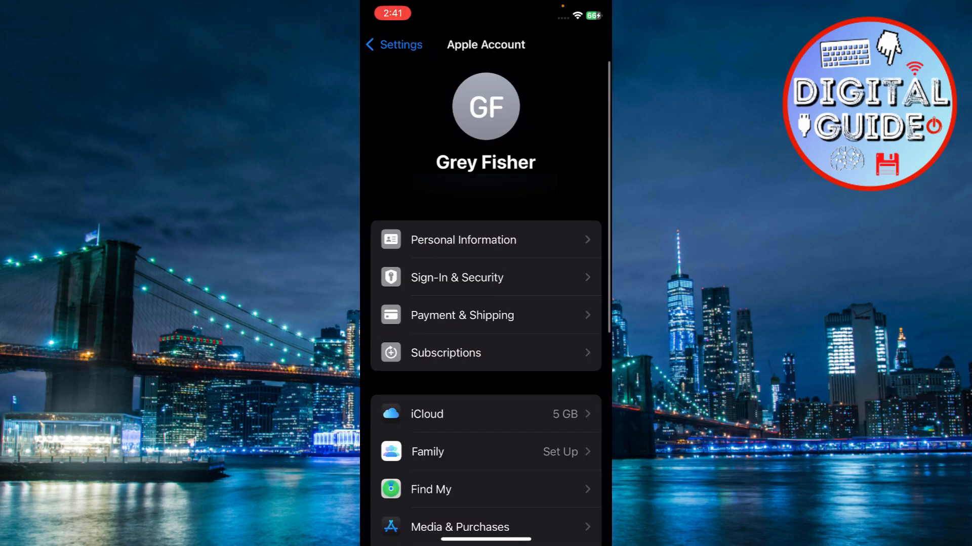
click(394, 44)
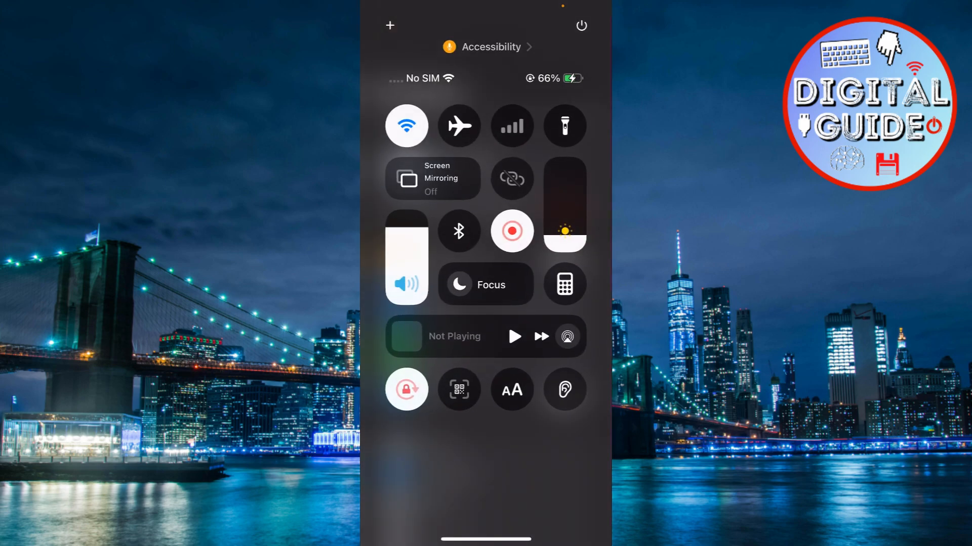
- Turn Bluetooth on from Control Center
click(458, 232)
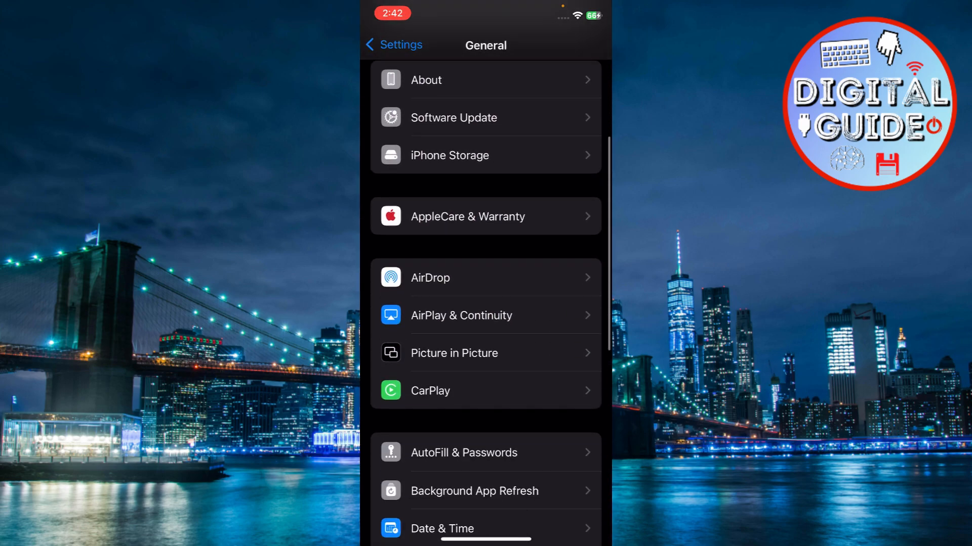
- Switch the Handoff toggle on under AirPlay & Continuity
click(461, 315)
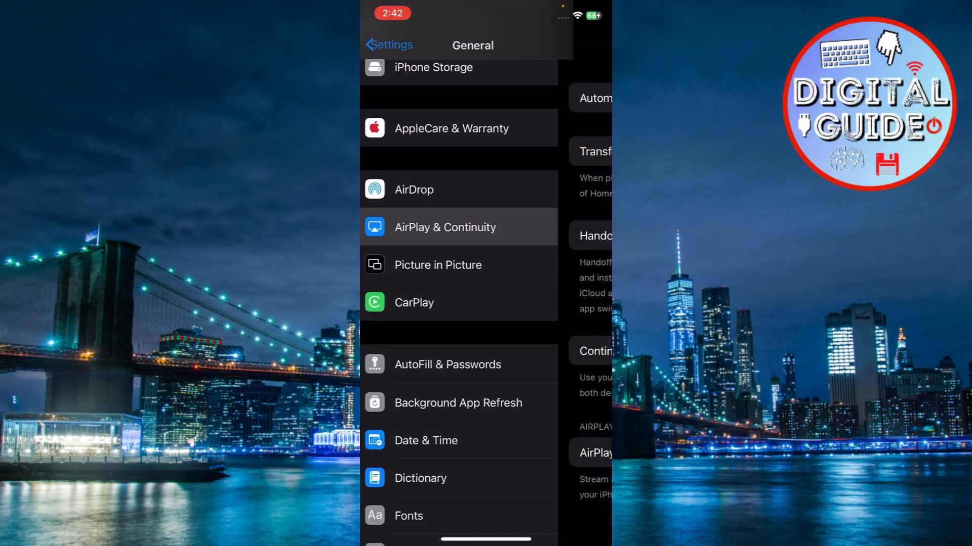
click(444, 228)
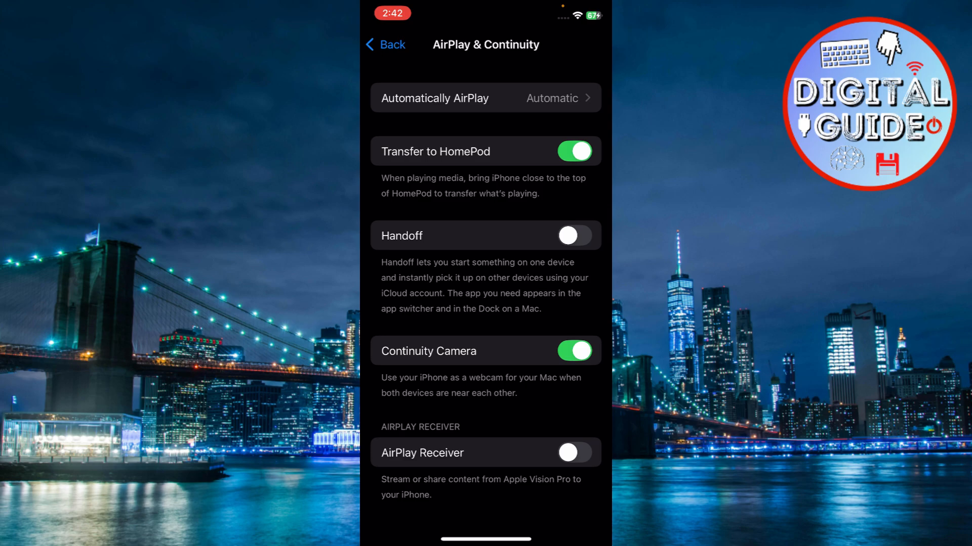
click(573, 235)
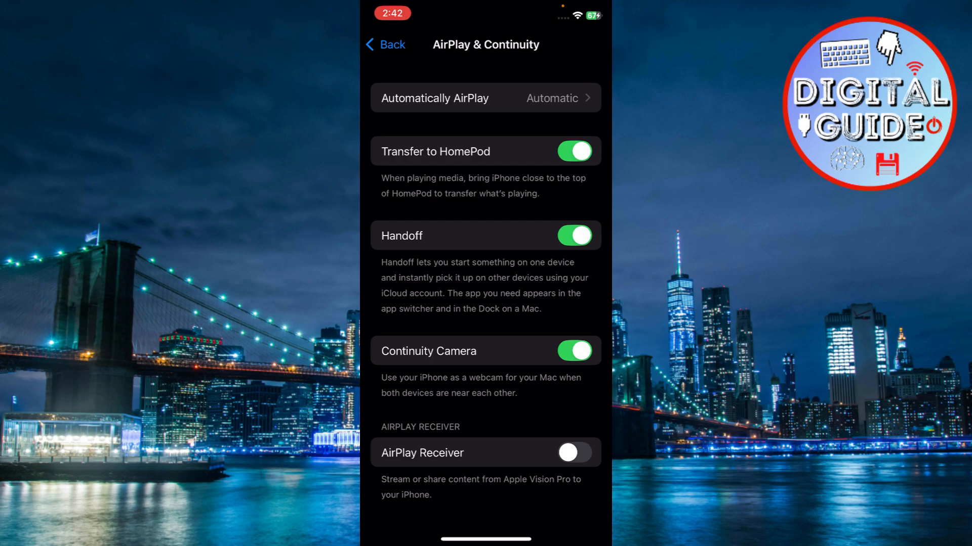
- Navigate back through General to the main Settings list
click(386, 45)
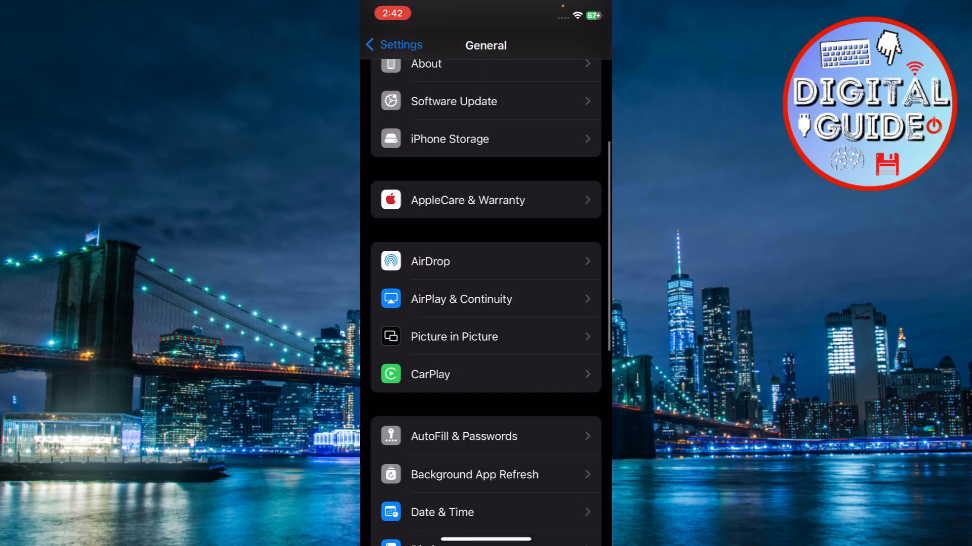
click(393, 45)
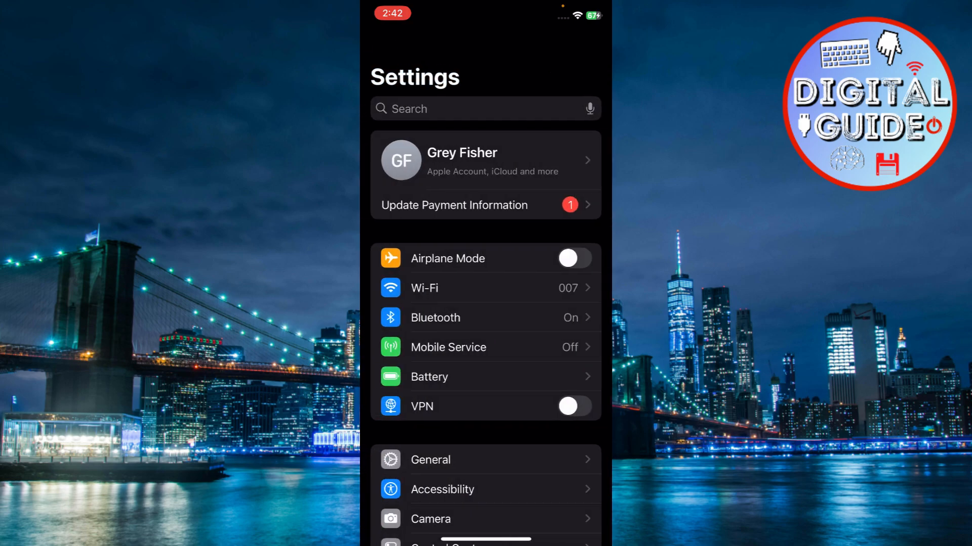